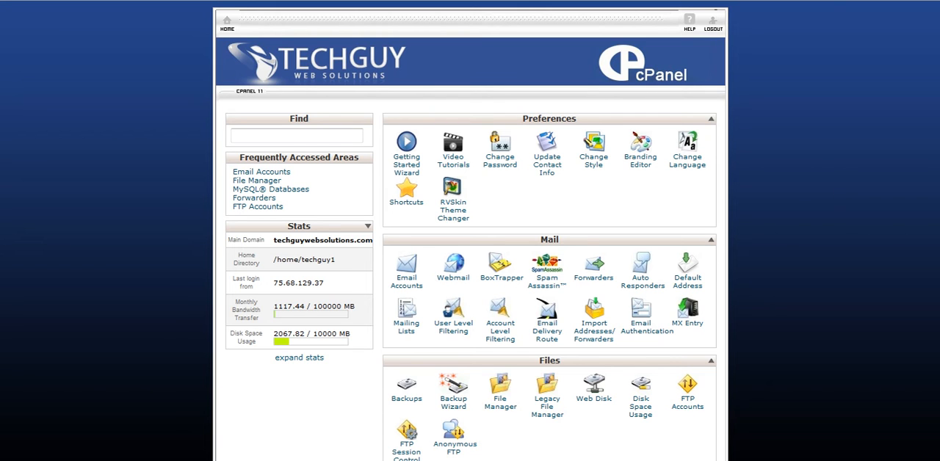
mouse_move(798, 253)
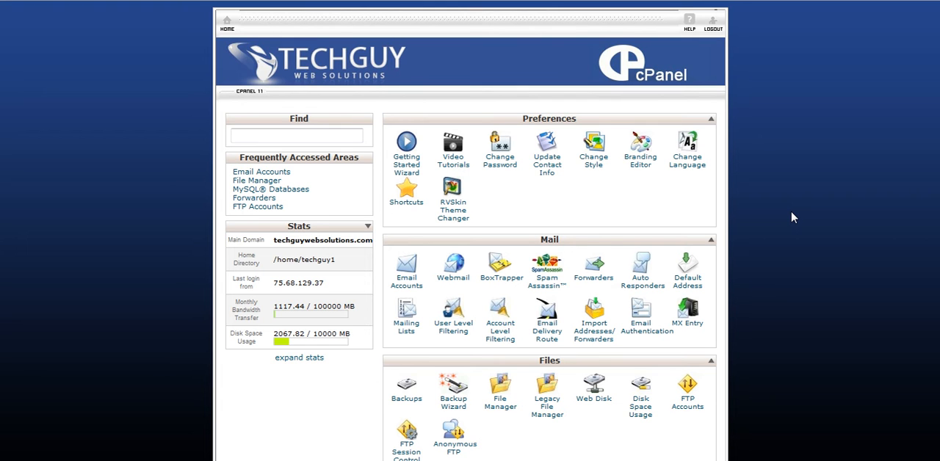
mouse_move(782, 220)
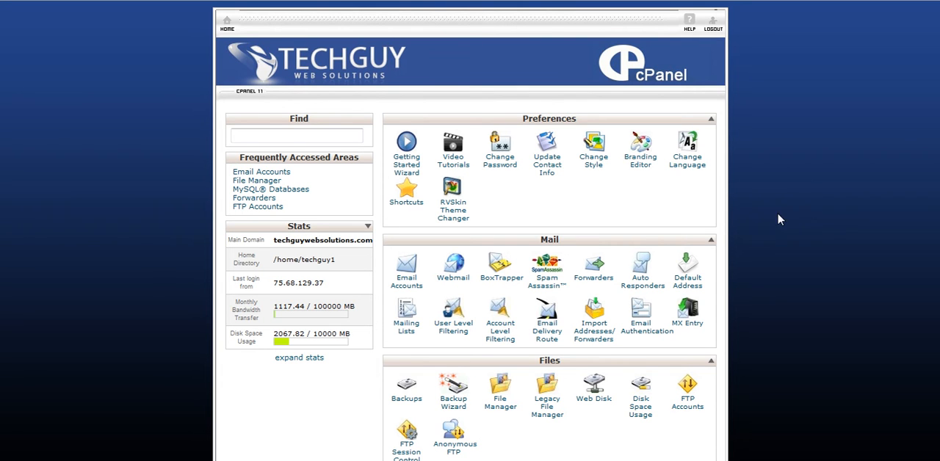
mouse_move(146, 122)
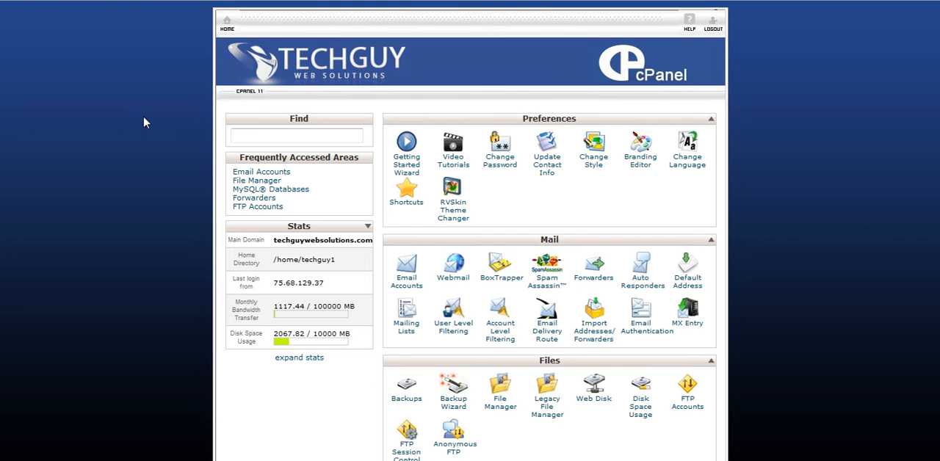
Step: Go to Email Accounts and choose techguywebsolutions.com as the domain for the new address
scroll(down, 3)
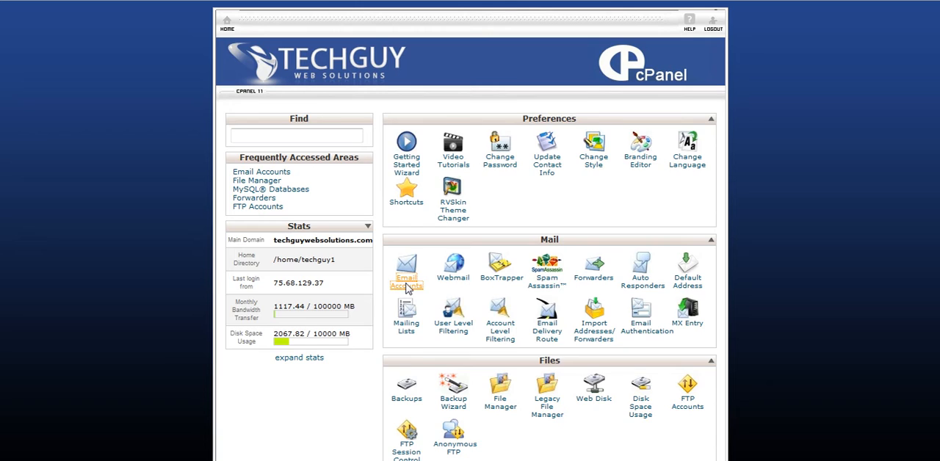
click(405, 270)
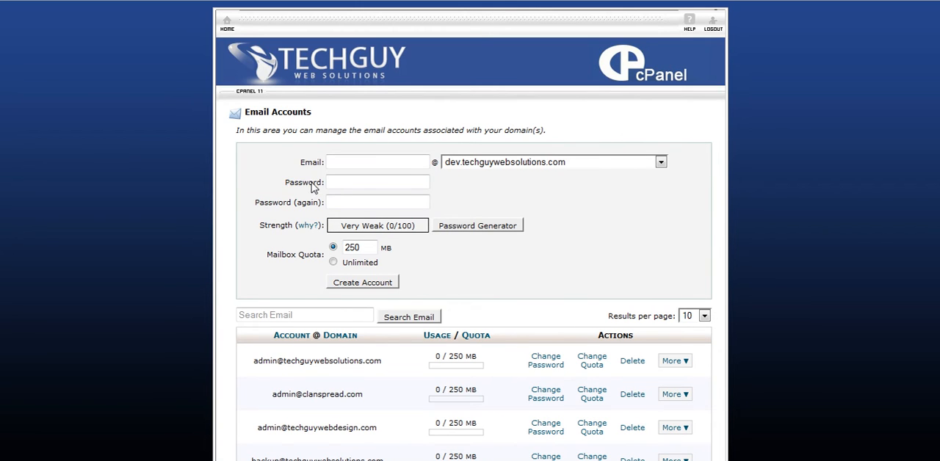
mouse_move(473, 302)
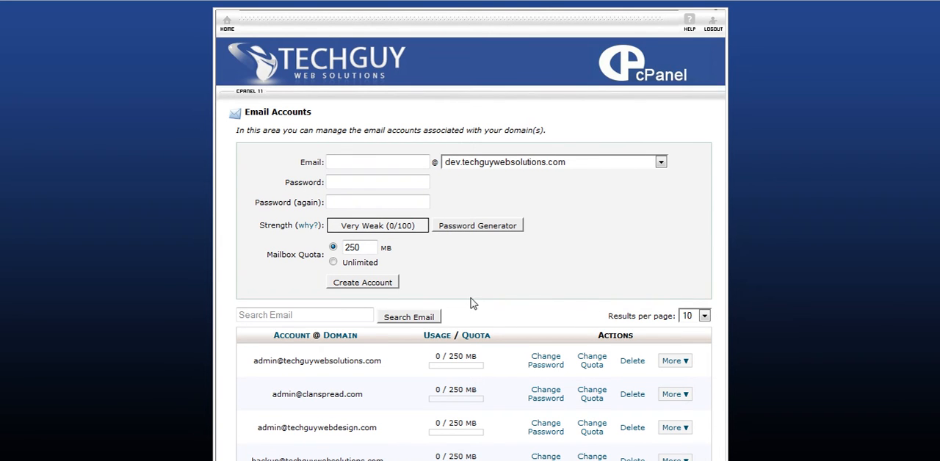
mouse_move(655, 177)
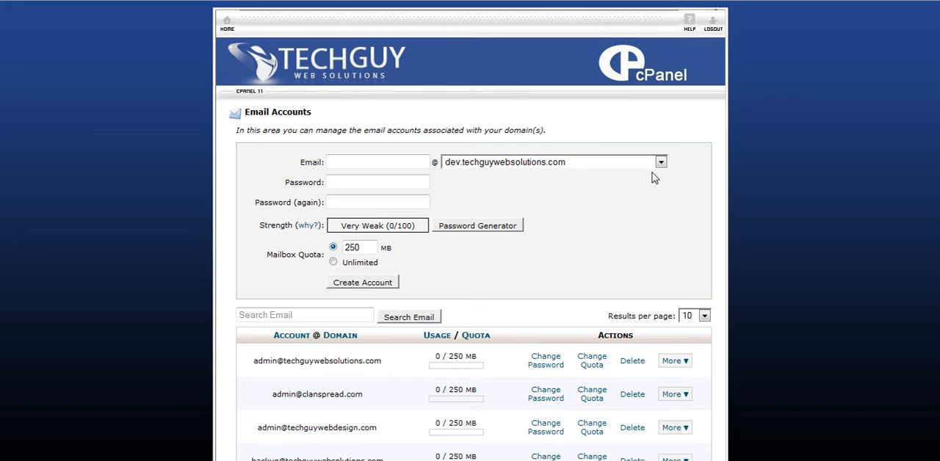
click(661, 162)
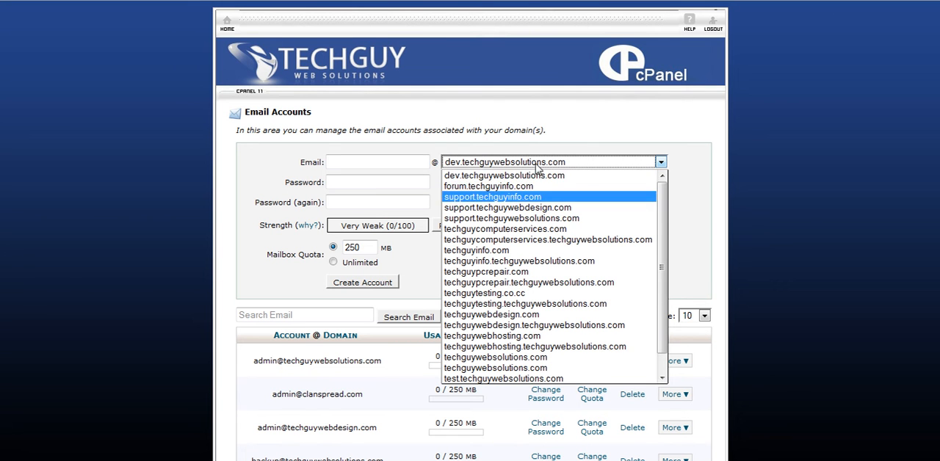
mouse_move(549, 303)
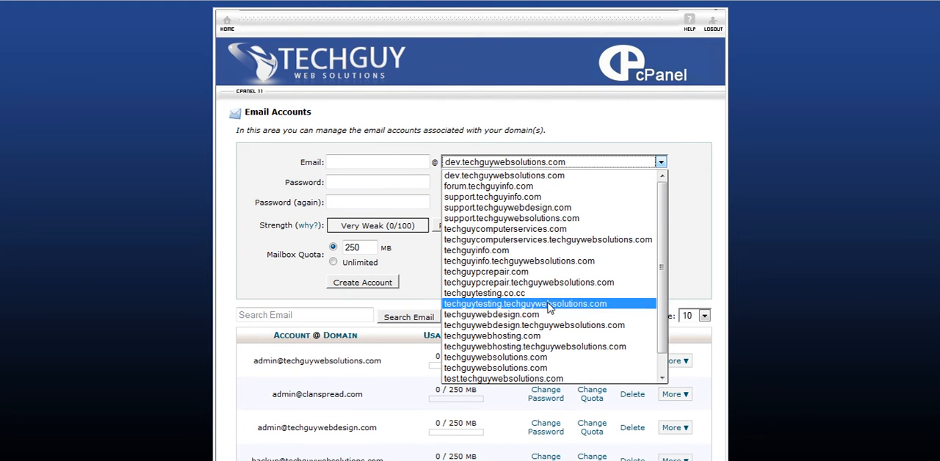
mouse_move(559, 315)
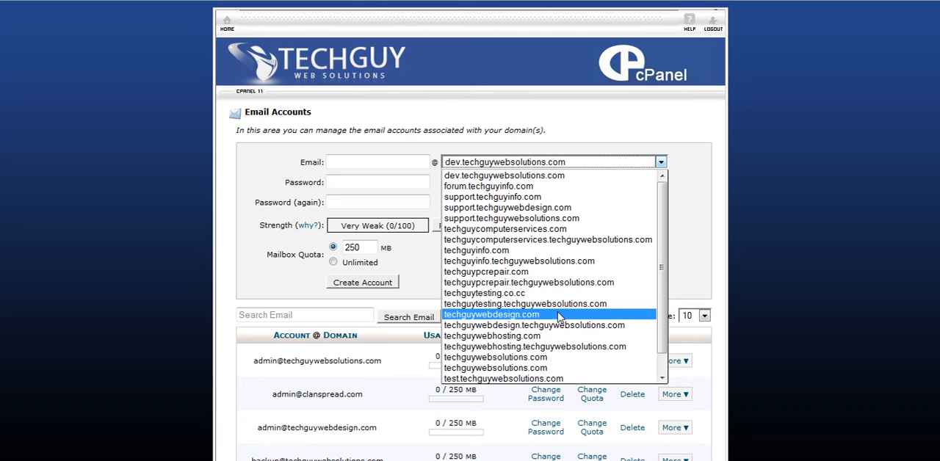
click(495, 357)
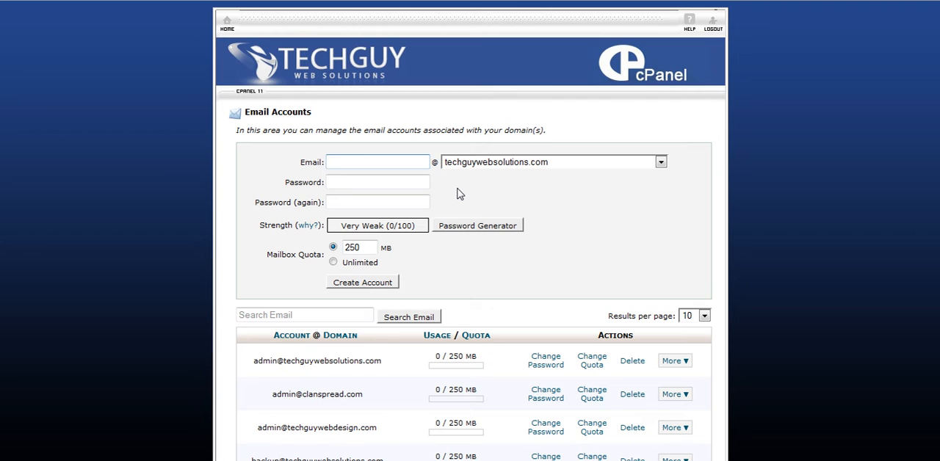
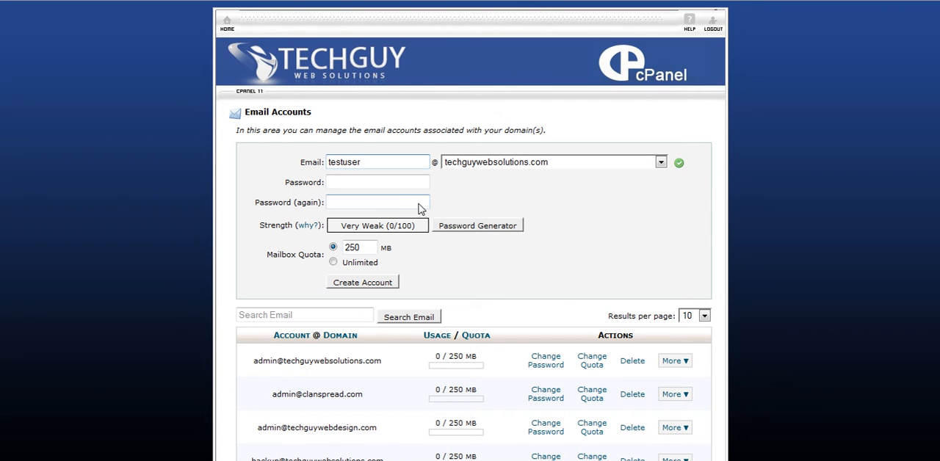
Step: Fill in username testuser and the account password, keeping the 250 MB quota
mouse_move(507, 186)
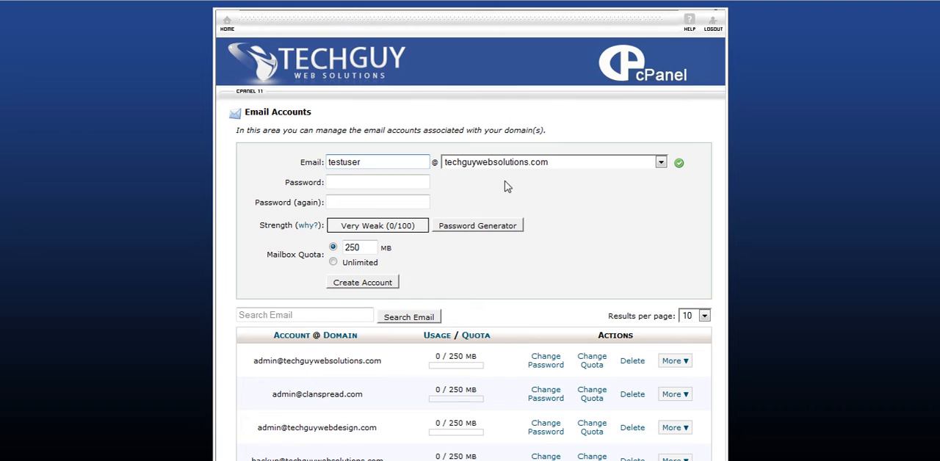
mouse_move(444, 158)
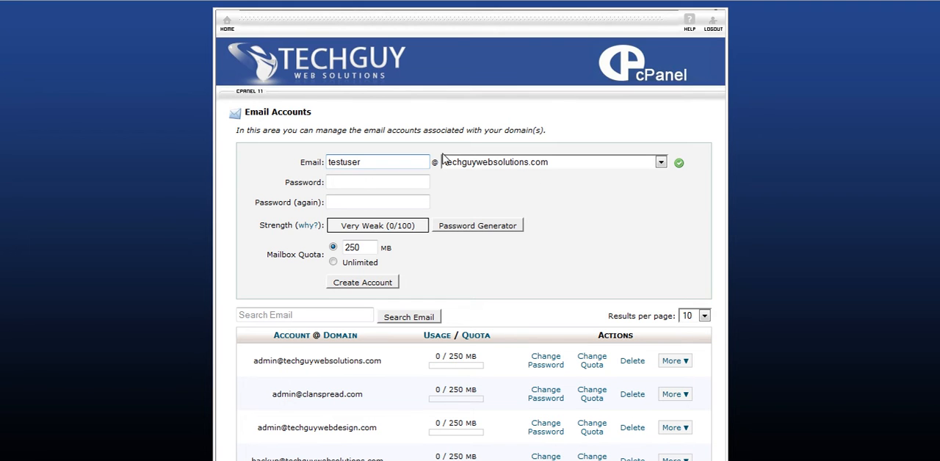
mouse_move(326, 197)
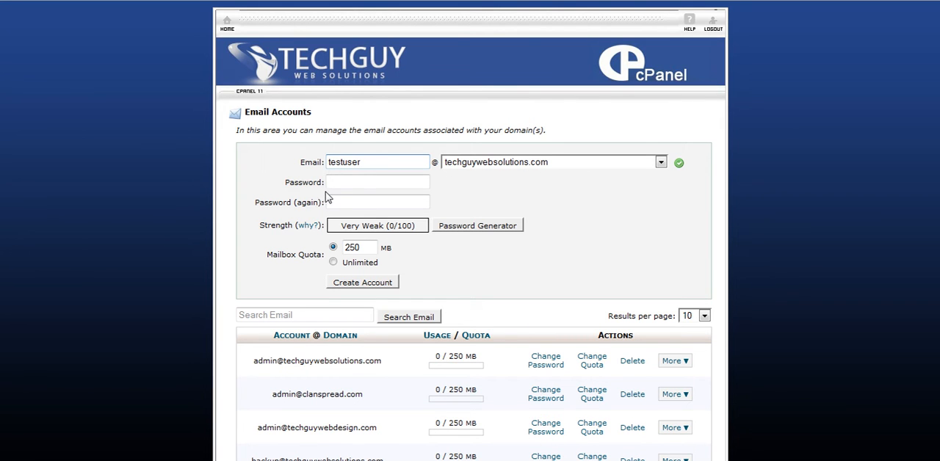
click(379, 183)
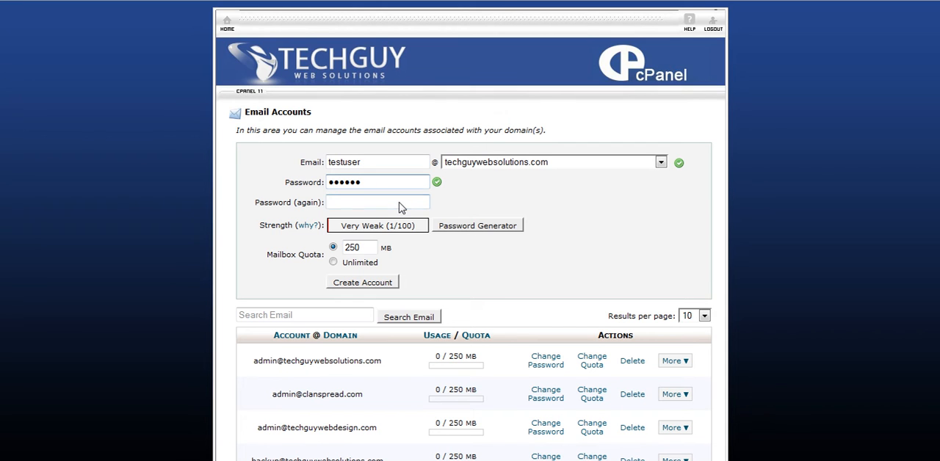
text(••••••)
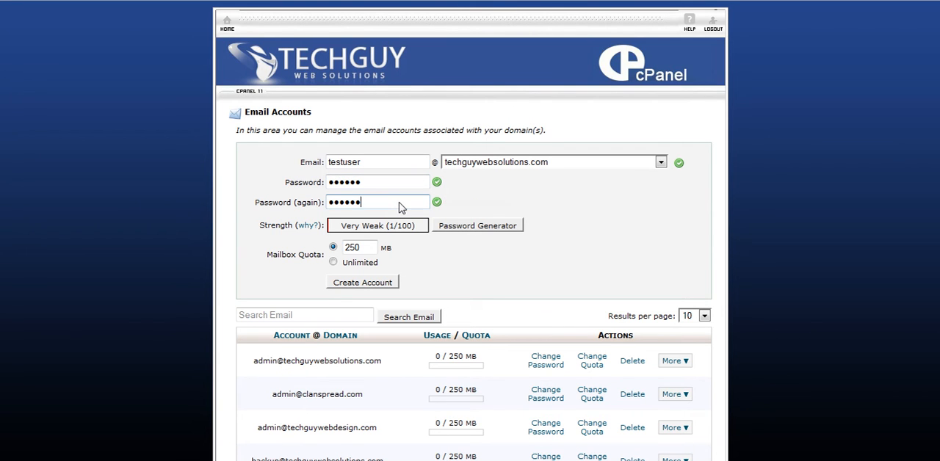
mouse_move(311, 261)
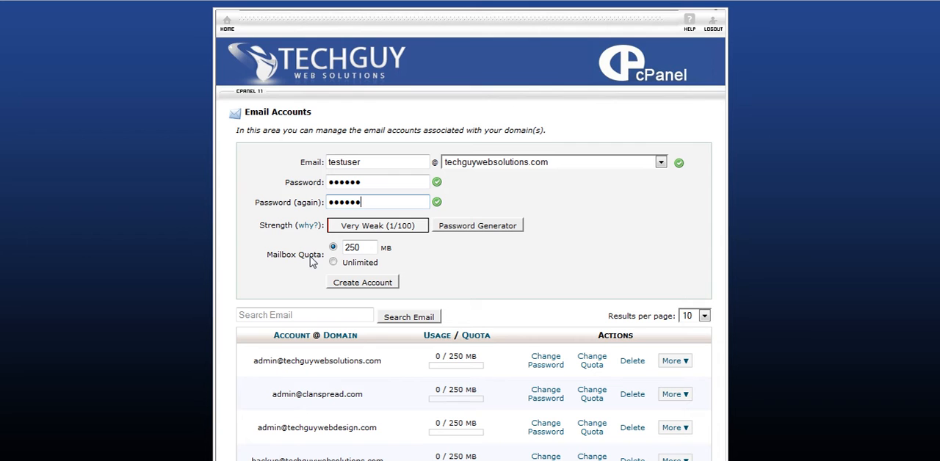
mouse_move(376, 258)
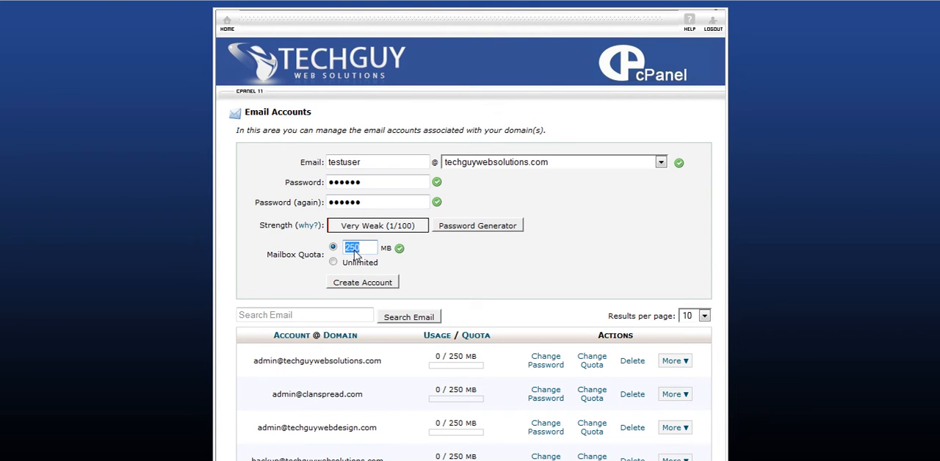
mouse_move(467, 326)
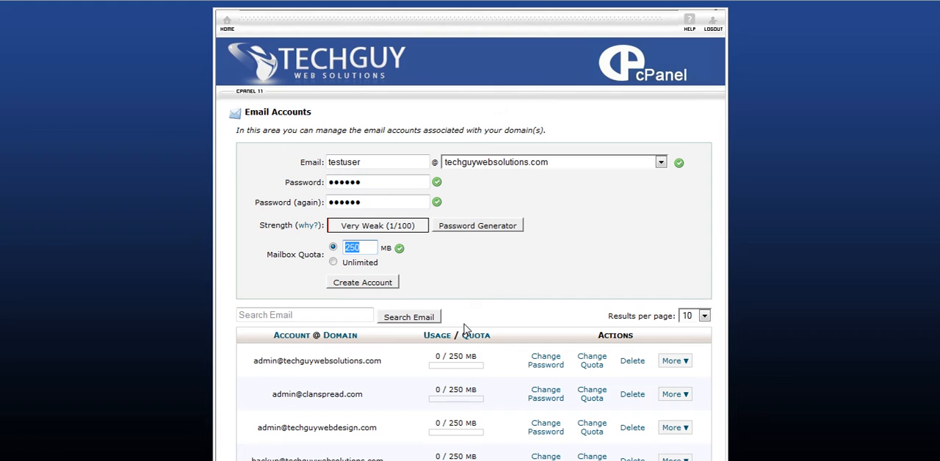
mouse_move(352, 267)
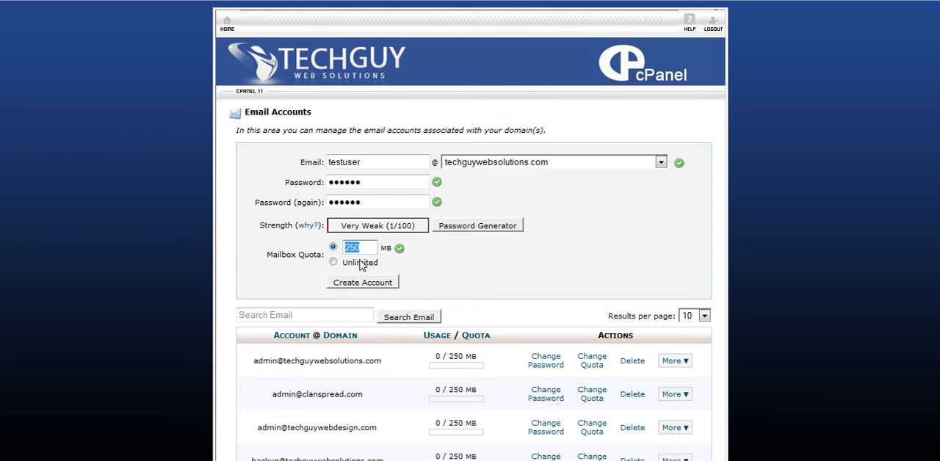
mouse_move(379, 267)
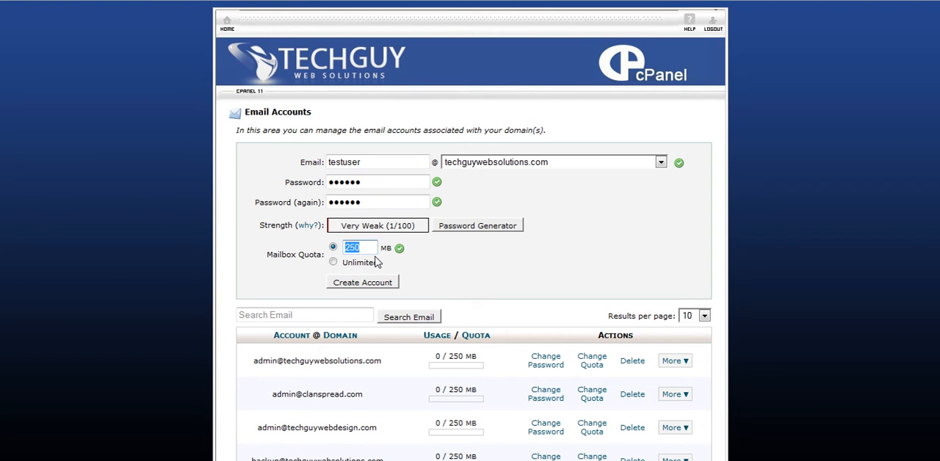
mouse_move(390, 267)
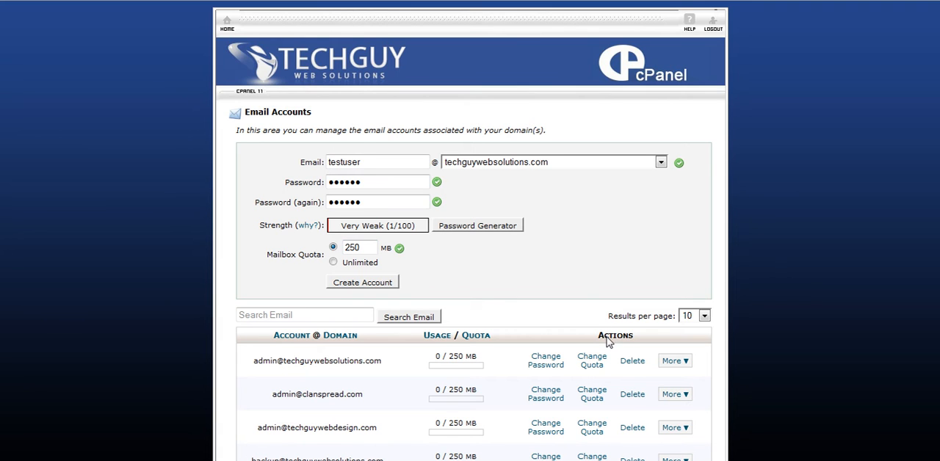
mouse_move(362, 282)
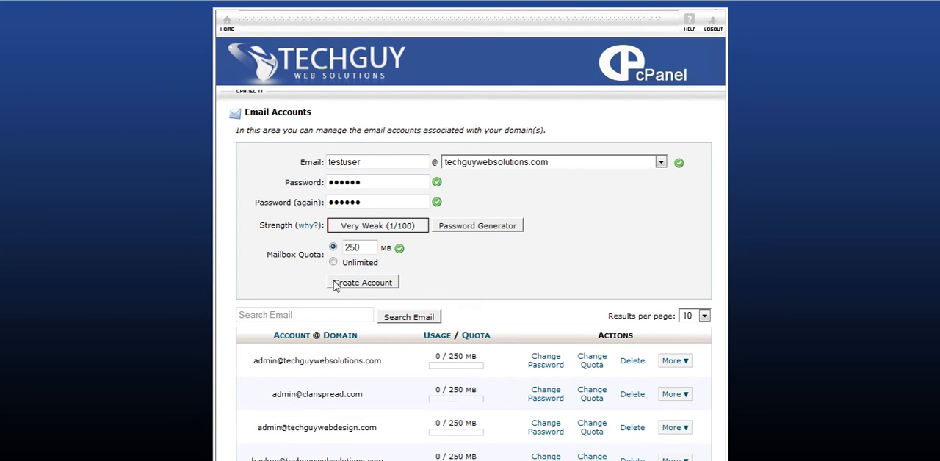
mouse_move(411, 301)
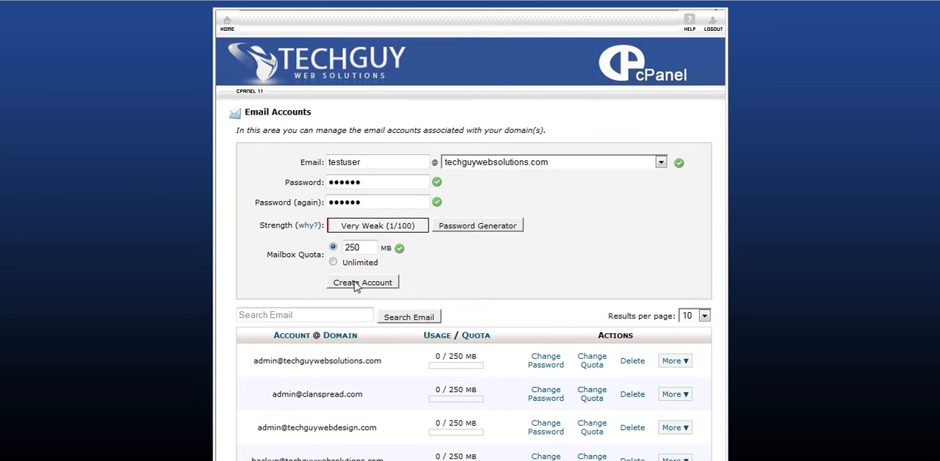
click(361, 282)
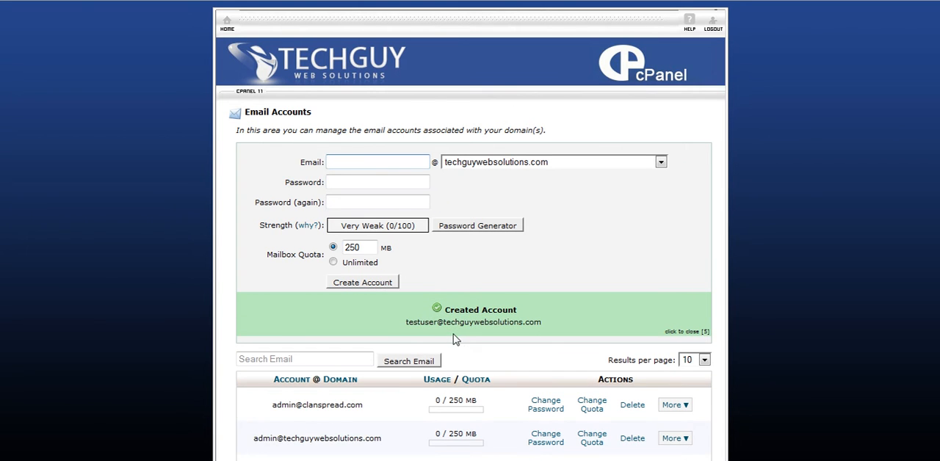
scroll(down, 3)
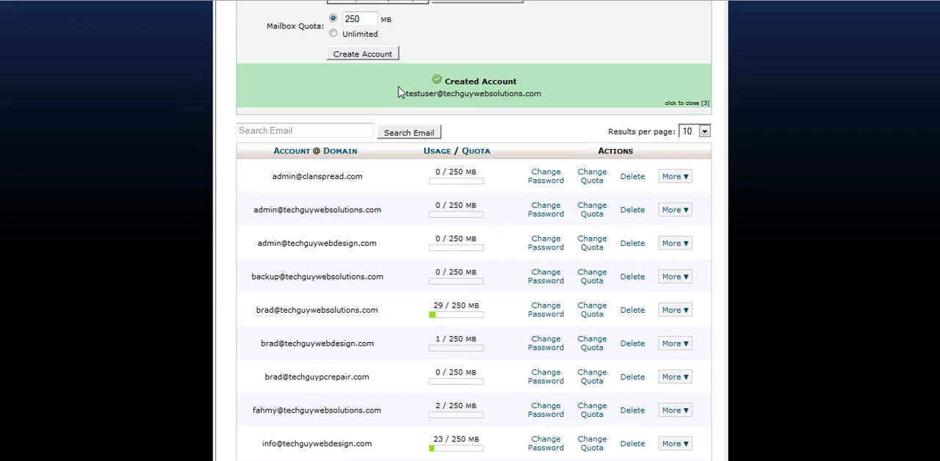
scroll(down, 3)
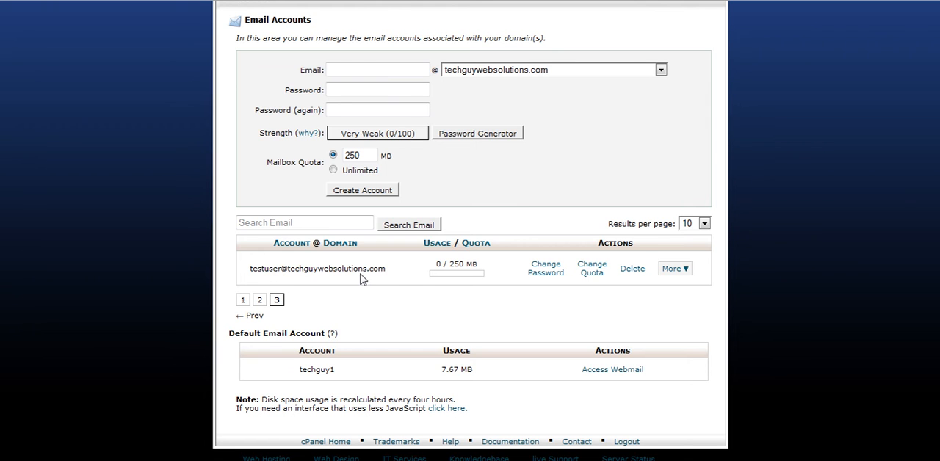
mouse_move(811, 285)
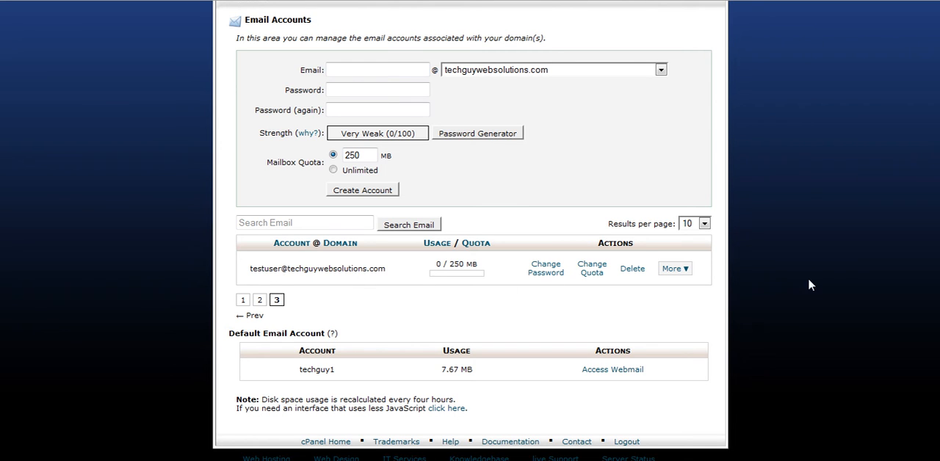
mouse_move(818, 183)
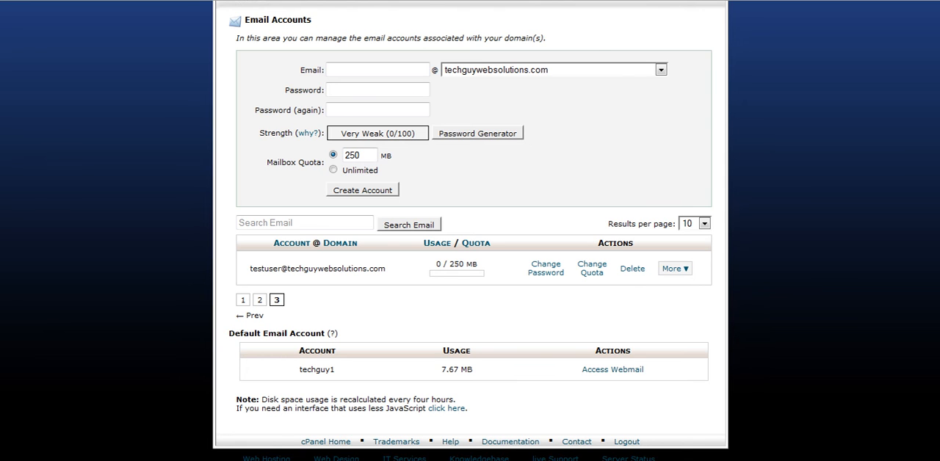
scroll(up, 3)
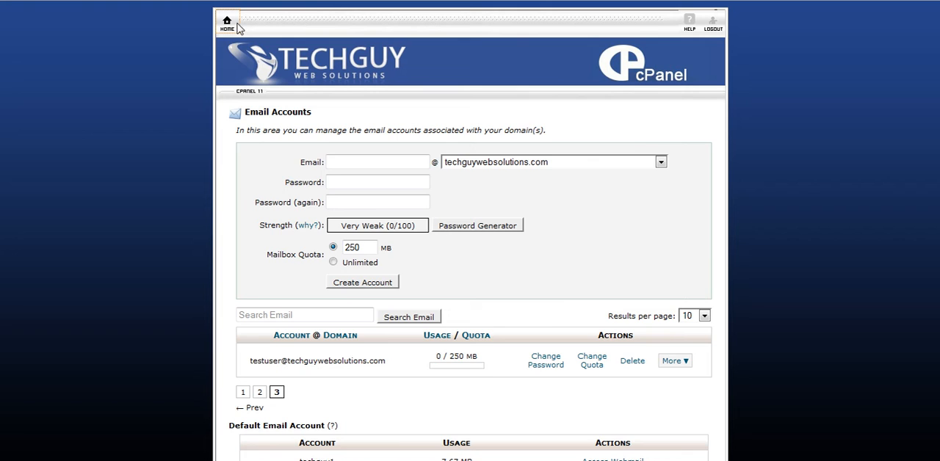
Step: From Email Accounts page 3, choose Access Webmail for the testuser account
click(225, 22)
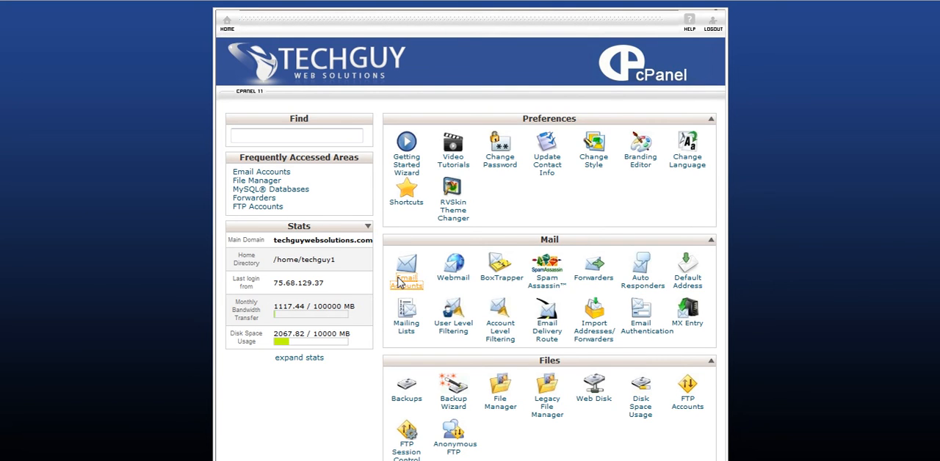
click(406, 267)
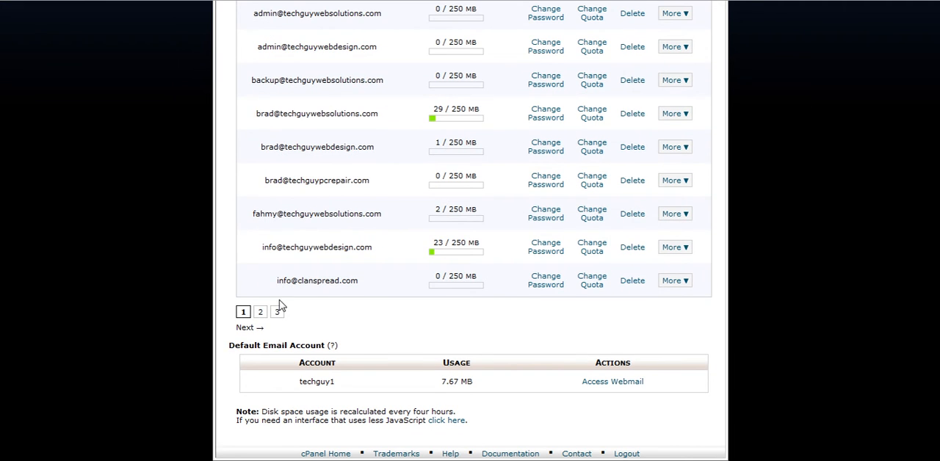
click(276, 311)
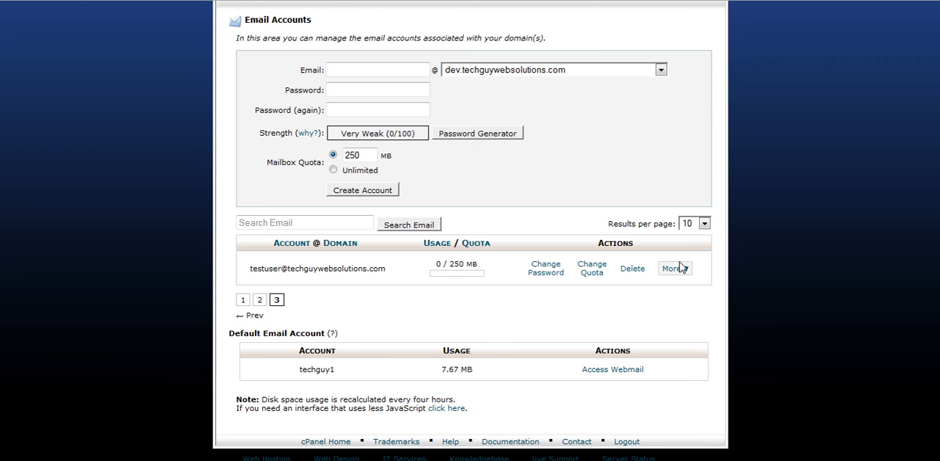
click(672, 267)
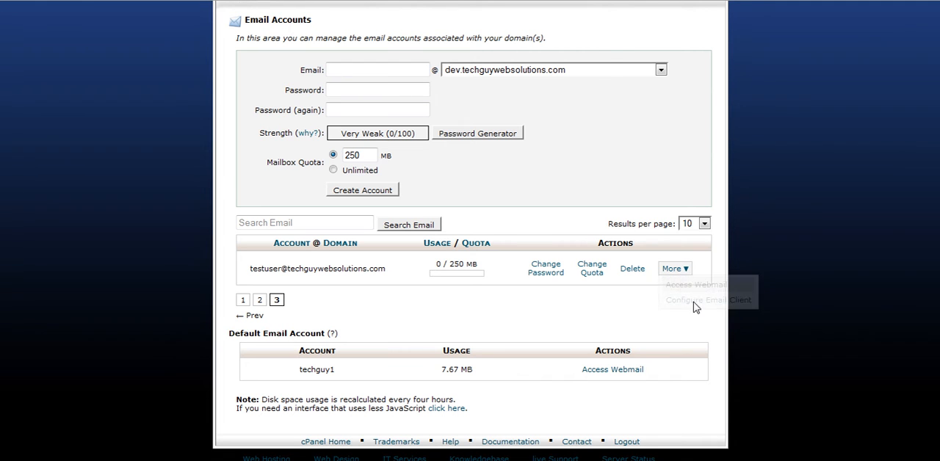
click(699, 284)
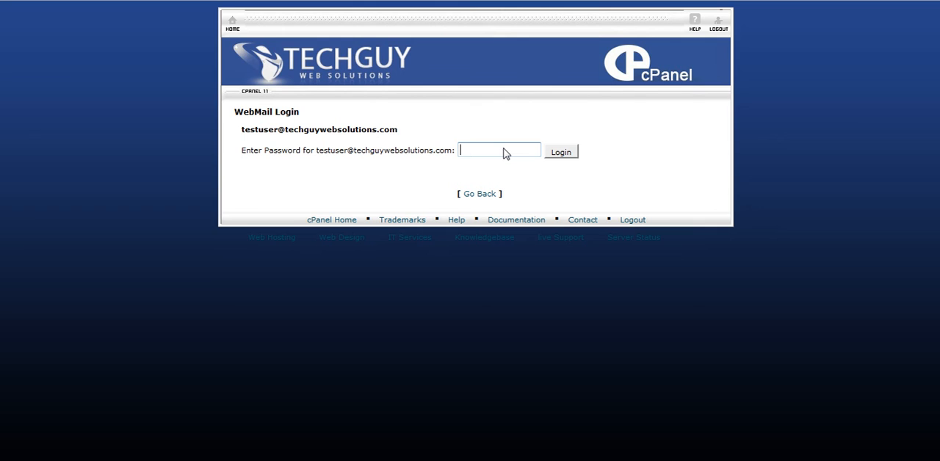
text(••)
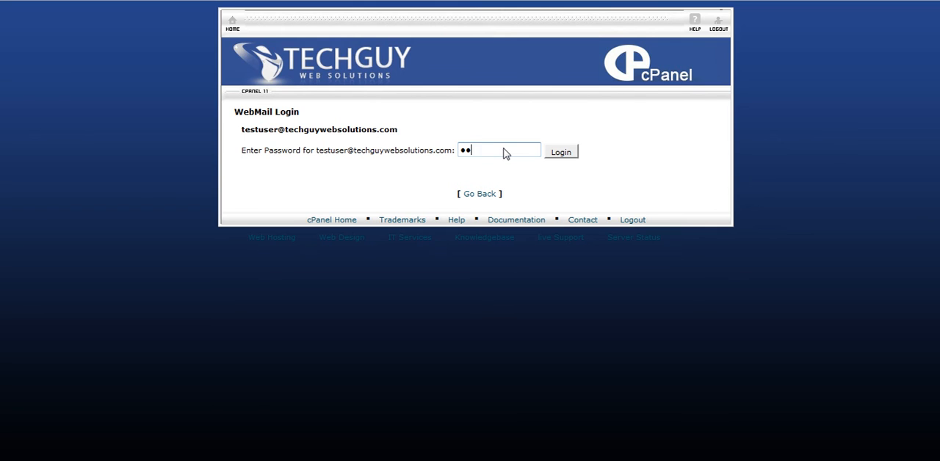
click(561, 151)
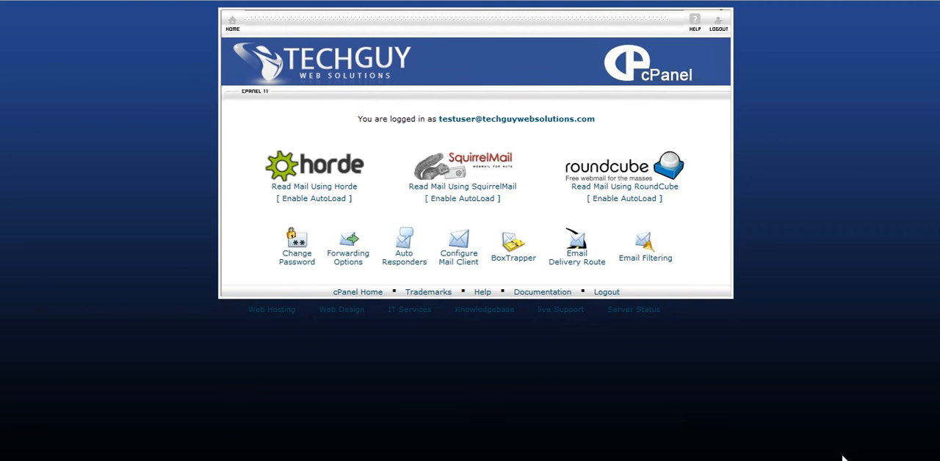
mouse_move(691, 323)
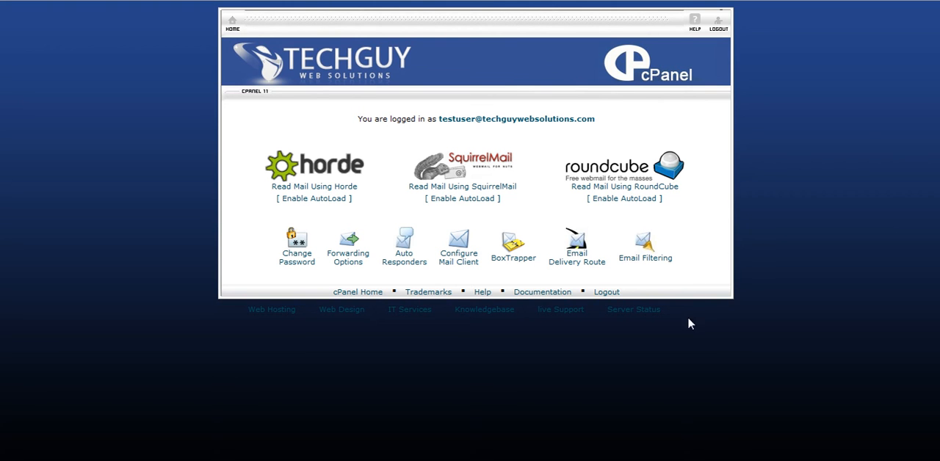
mouse_move(329, 179)
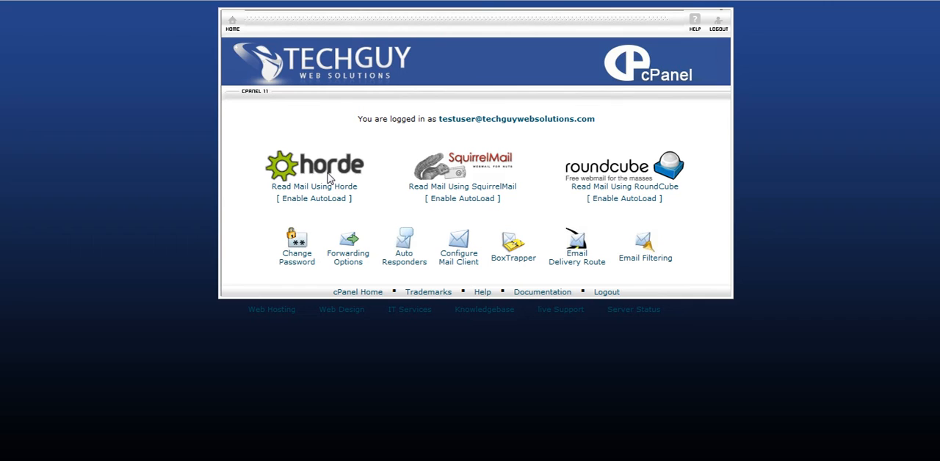
mouse_move(570, 188)
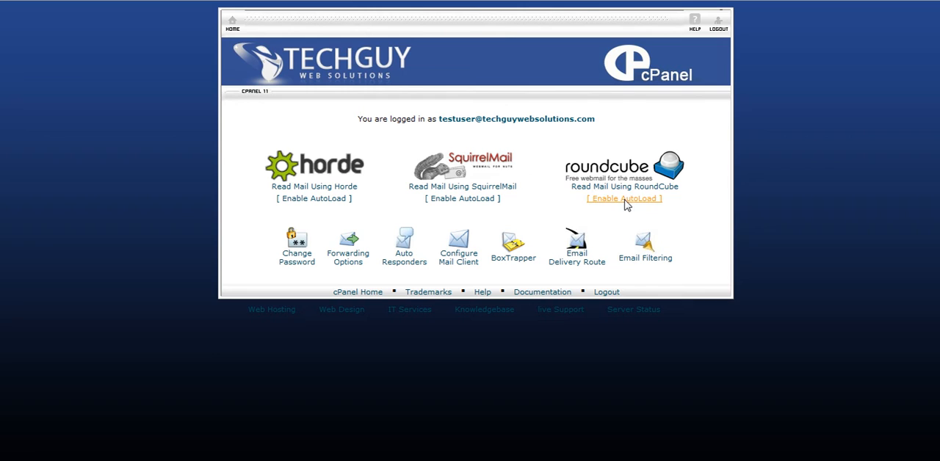
mouse_move(317, 168)
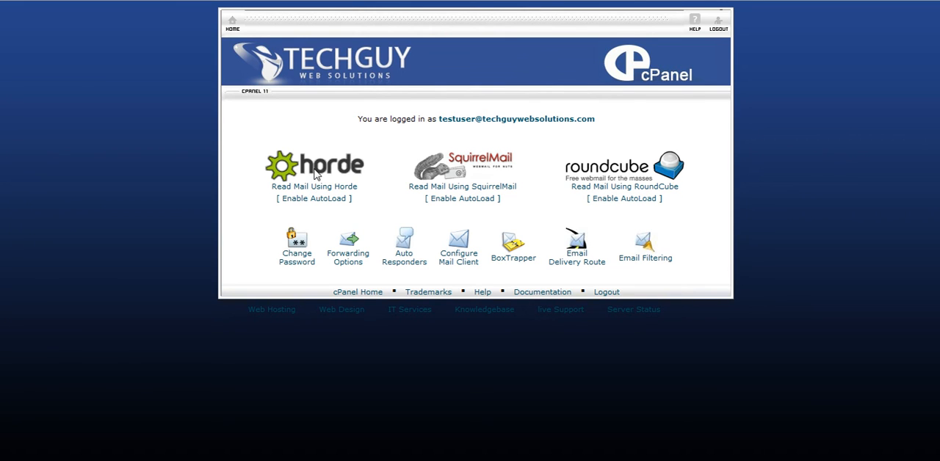
mouse_move(458, 160)
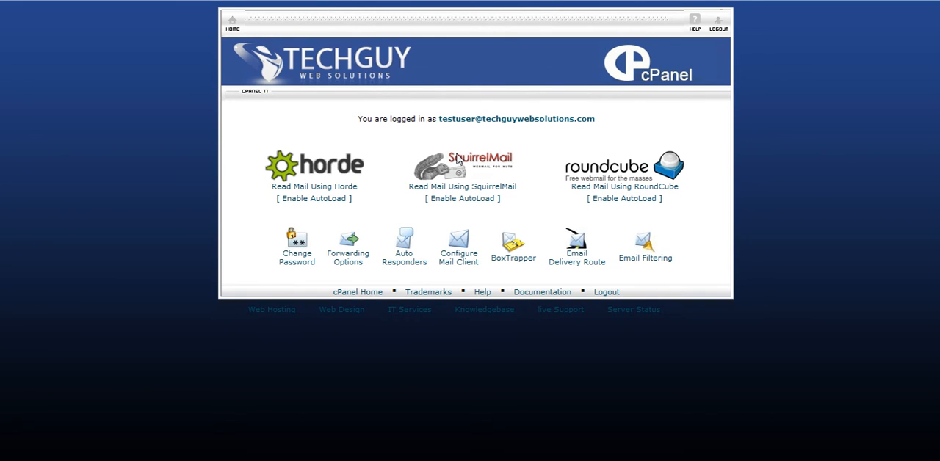
Step: Read the new account's empty inbox in SquirrelMail
click(462, 164)
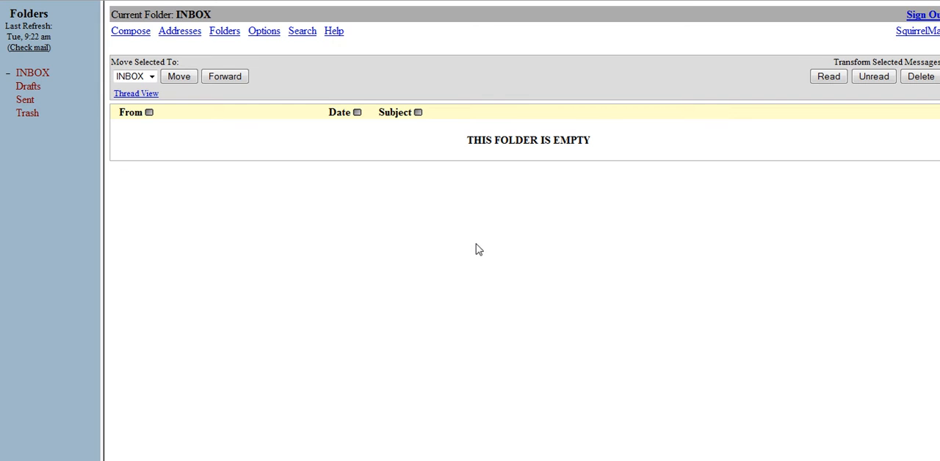
mouse_move(25, 100)
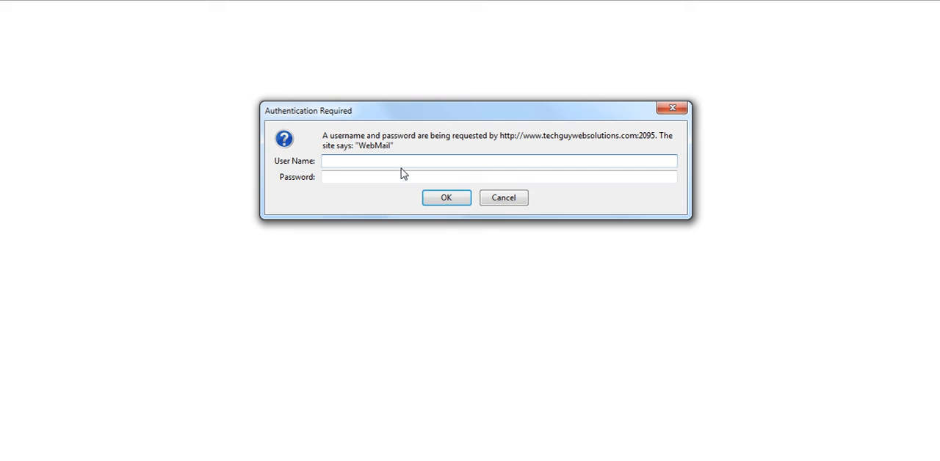
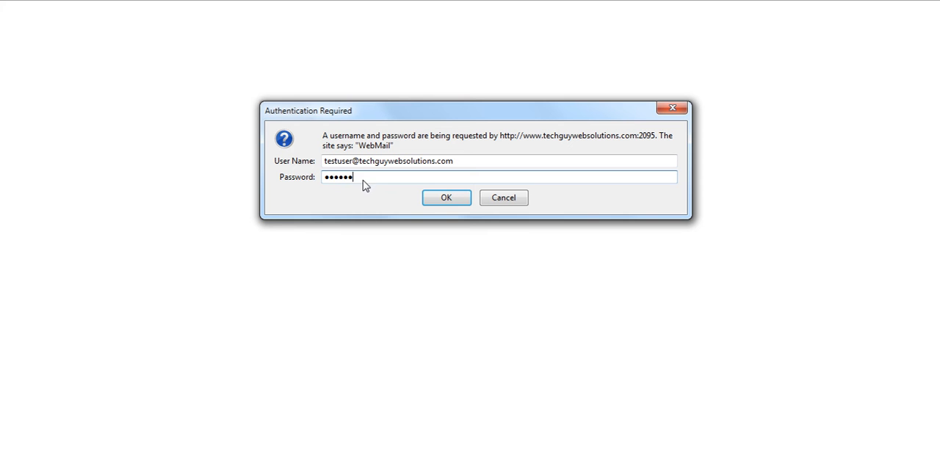
click(446, 197)
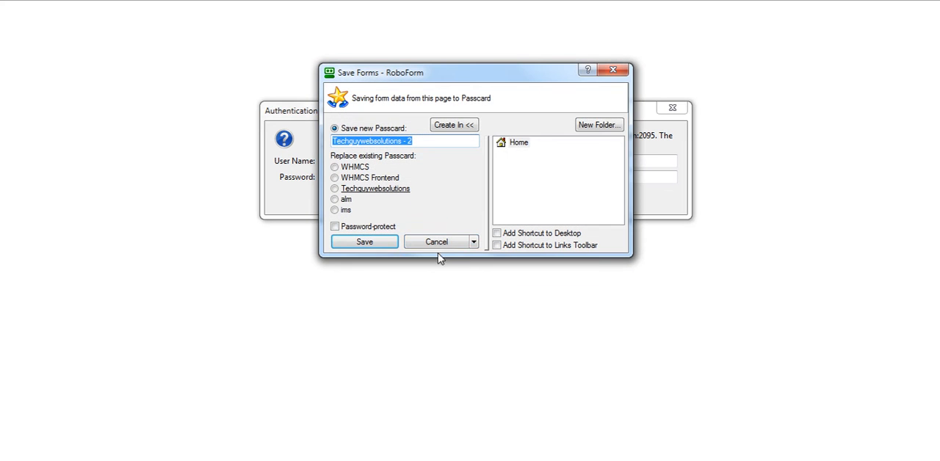
click(434, 242)
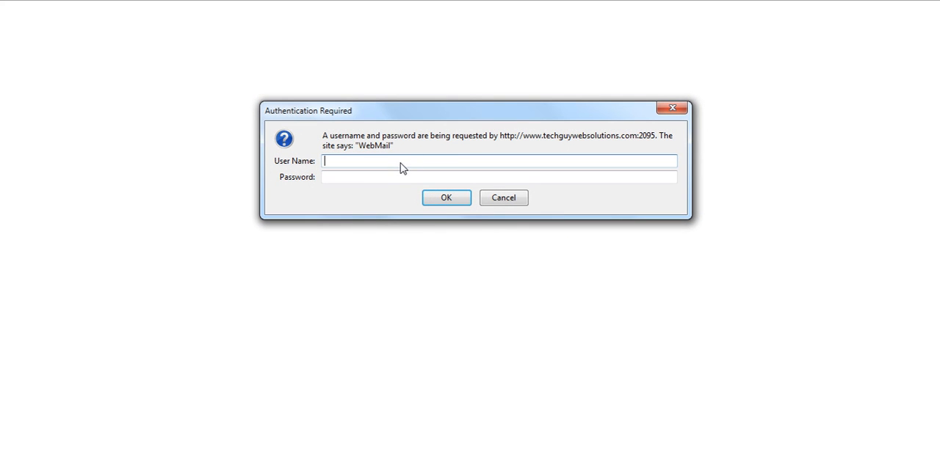
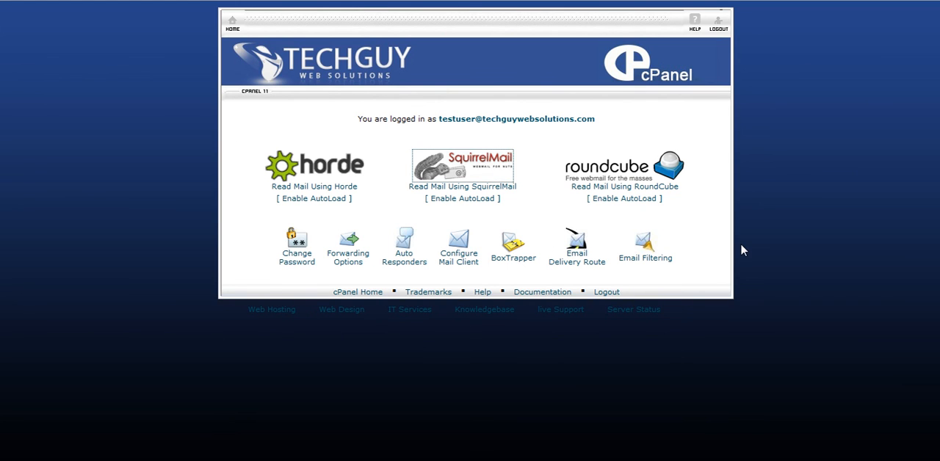
Step: Return to the main cPanel dashboard and bring its Mail section into view
click(462, 165)
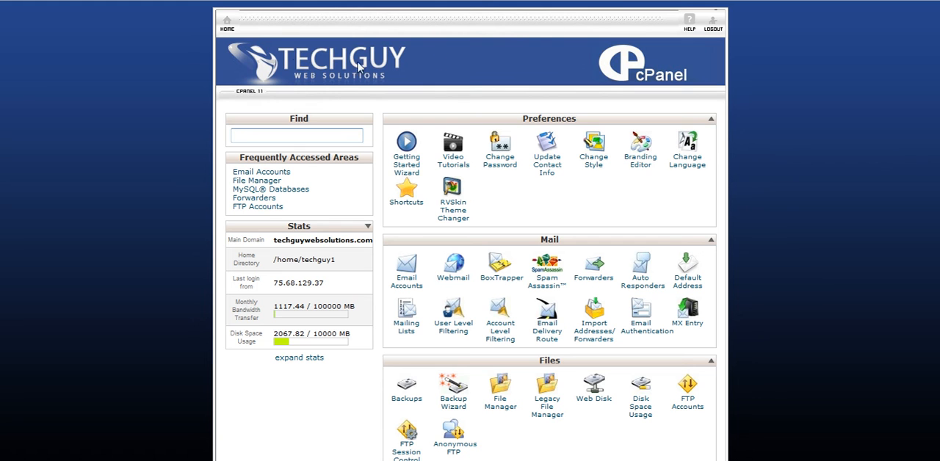
click(297, 135)
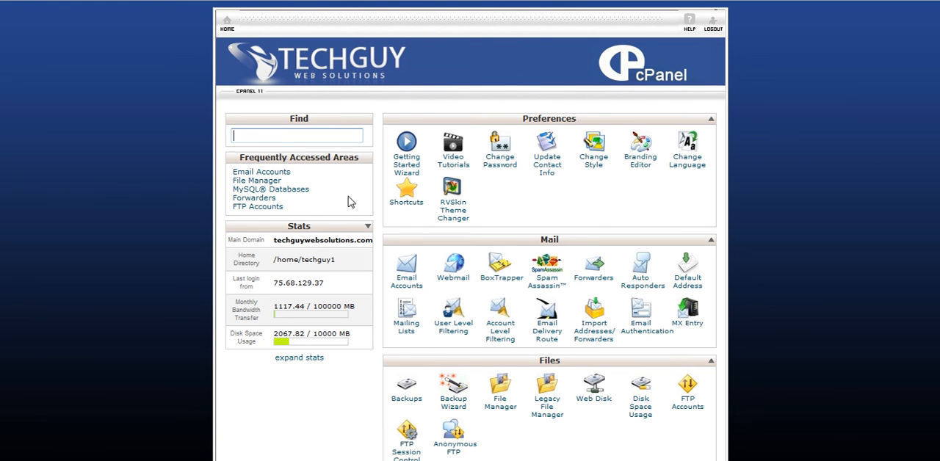
scroll(down, 3)
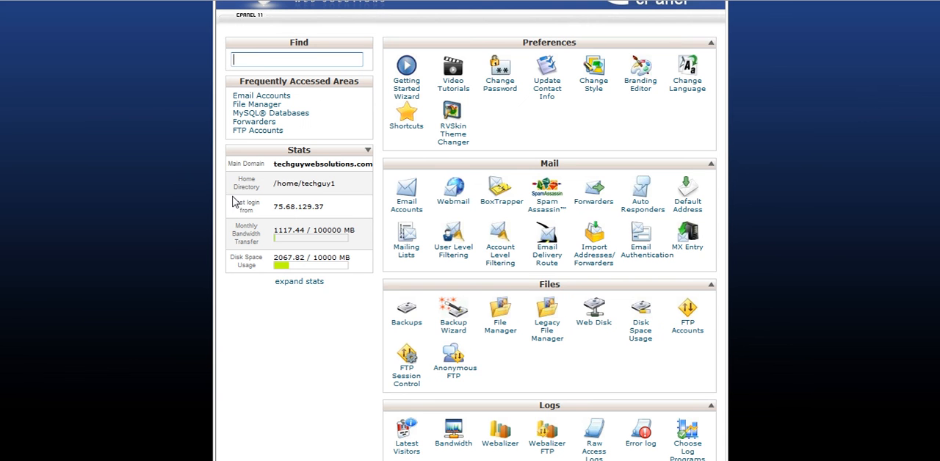
mouse_move(188, 447)
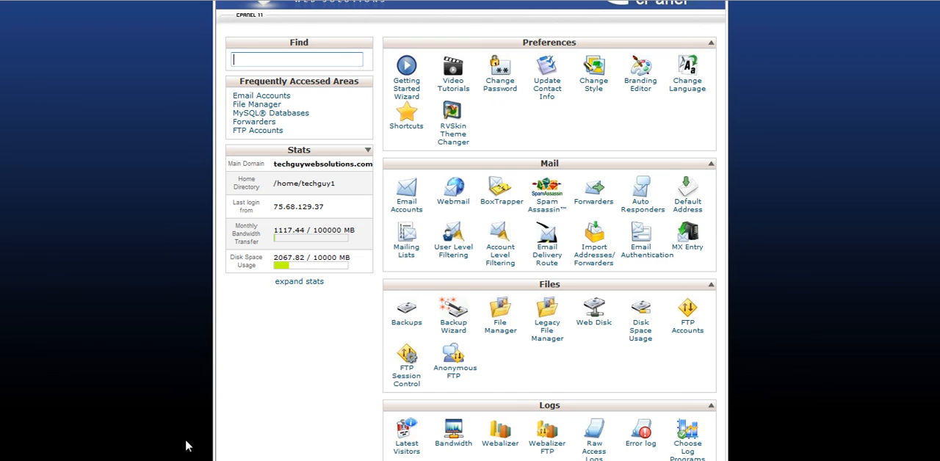
mouse_move(185, 179)
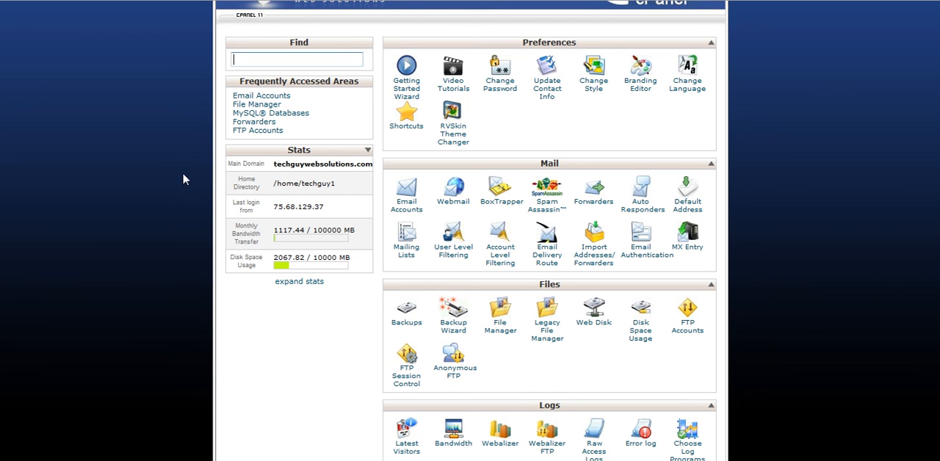
mouse_move(406, 208)
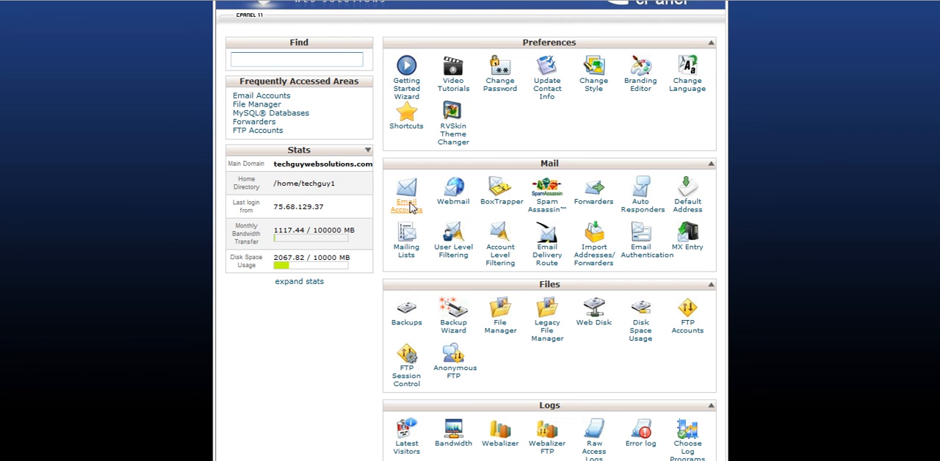
mouse_move(414, 212)
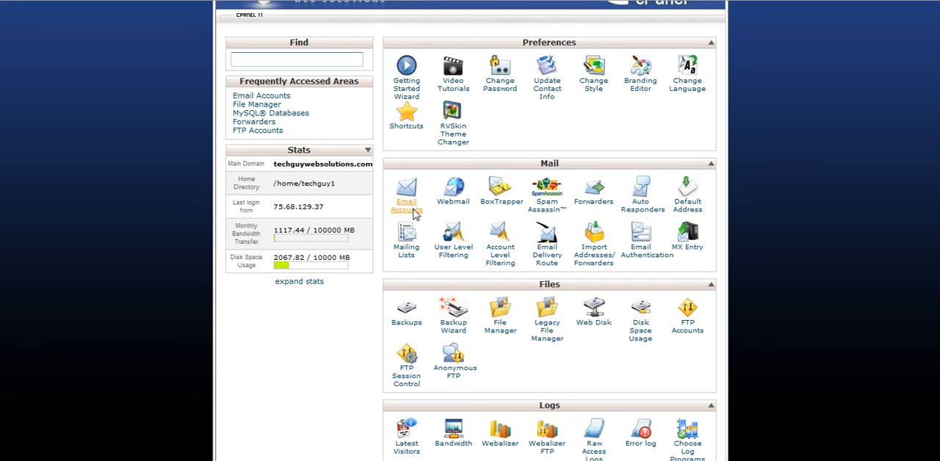
click(405, 194)
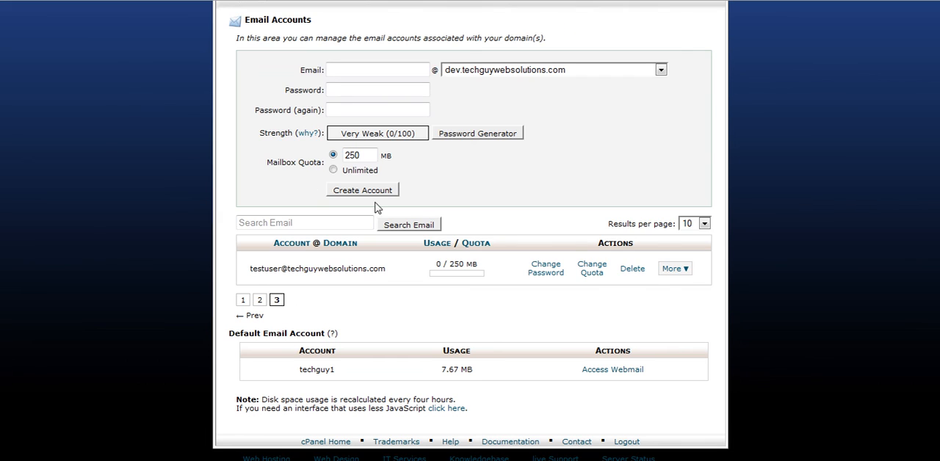
mouse_move(343, 262)
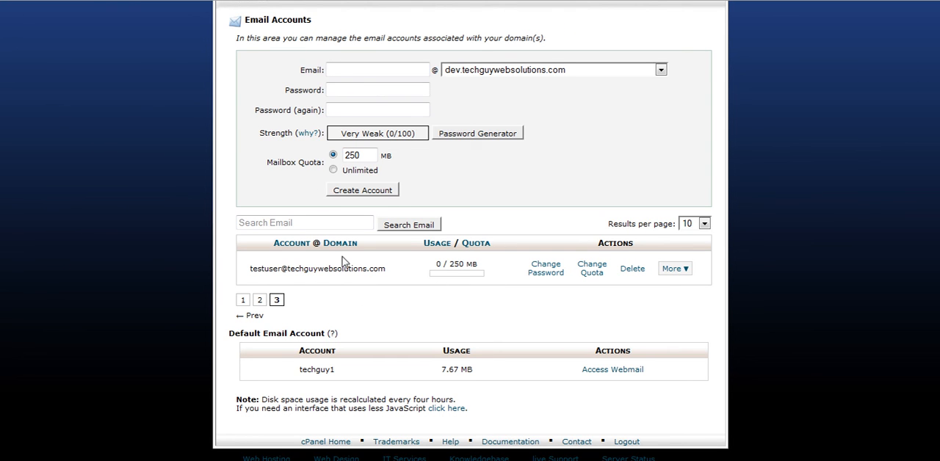
mouse_move(360, 297)
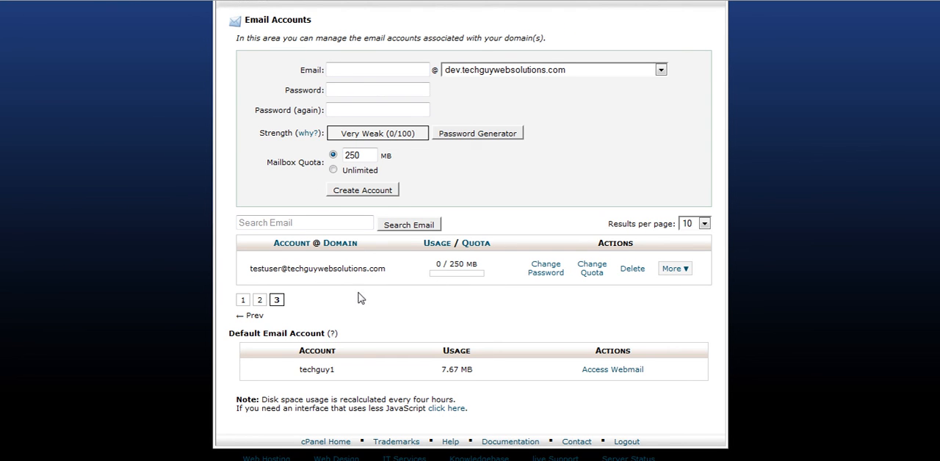
mouse_move(272, 288)
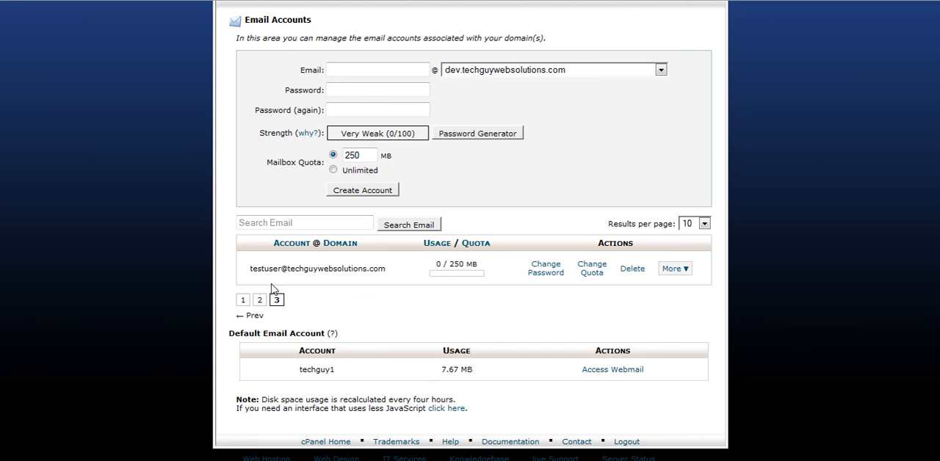
mouse_move(676, 276)
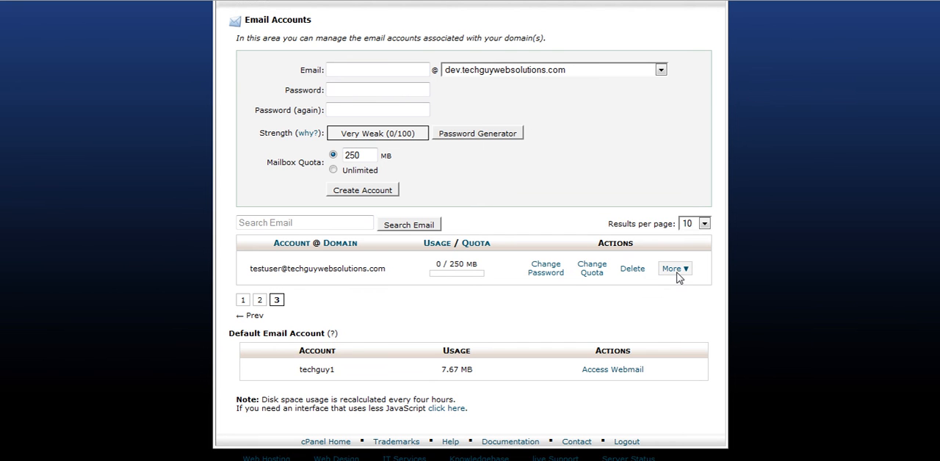
click(673, 267)
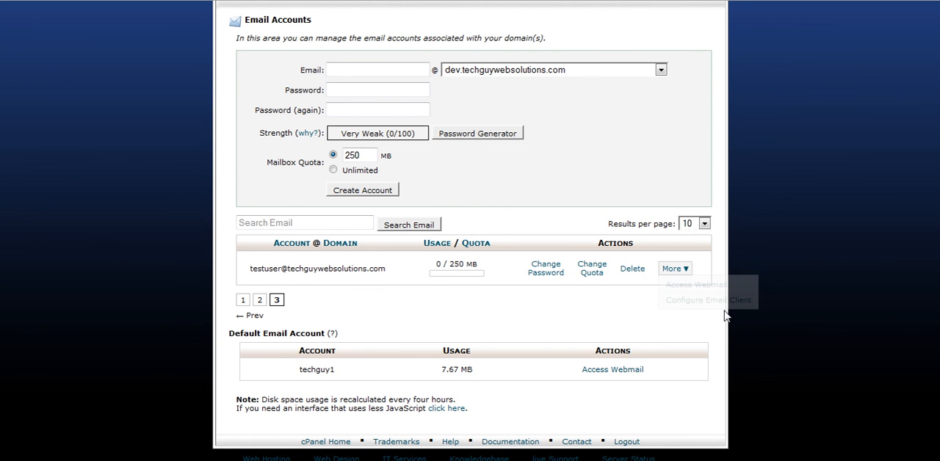
click(708, 300)
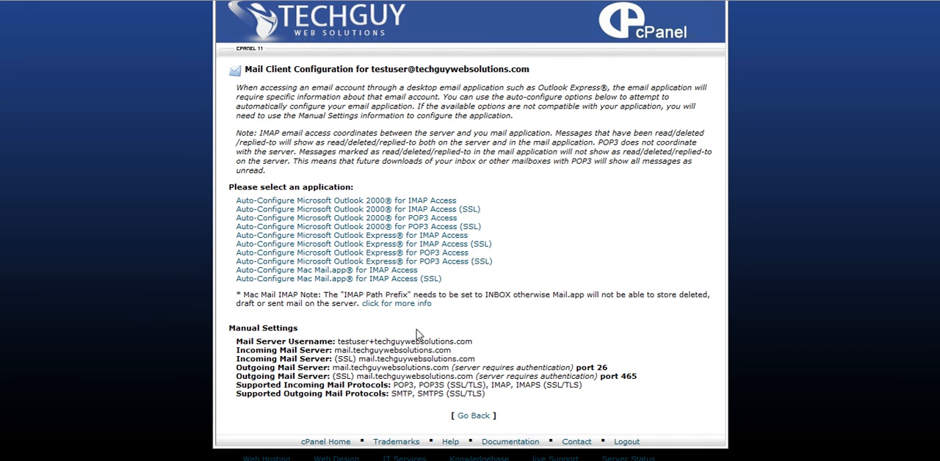
mouse_move(377, 363)
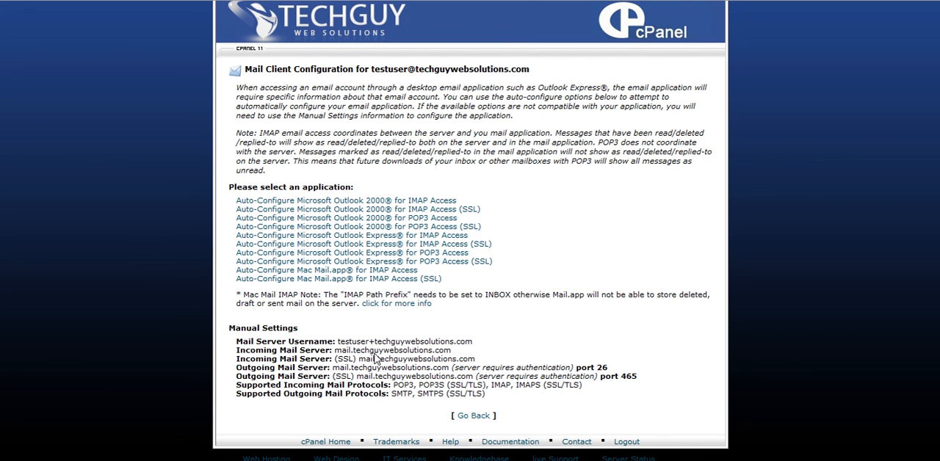
mouse_move(400, 402)
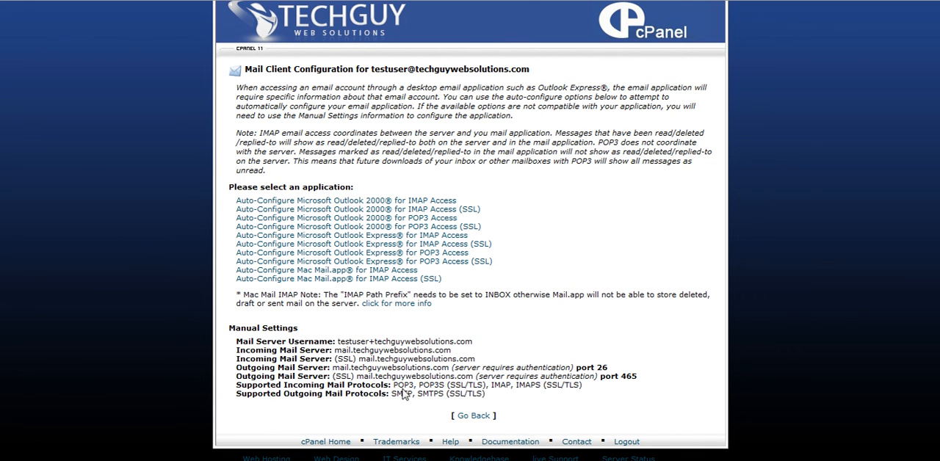
mouse_move(185, 320)
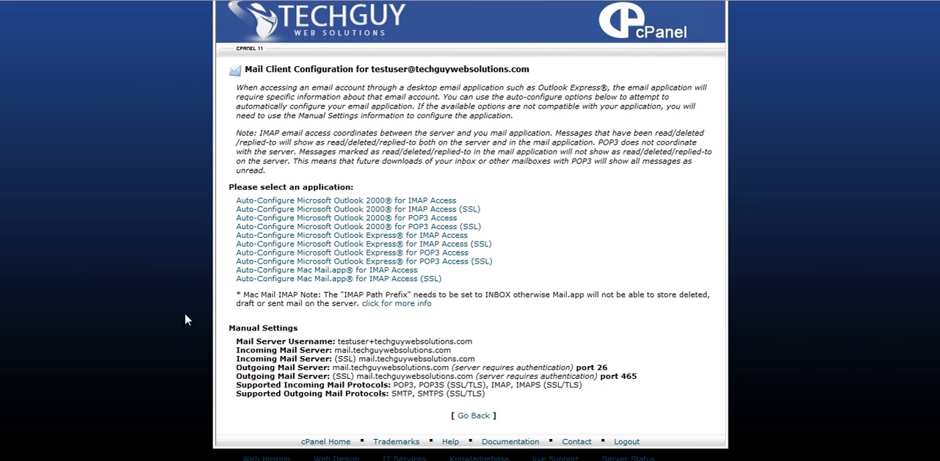
mouse_move(543, 404)
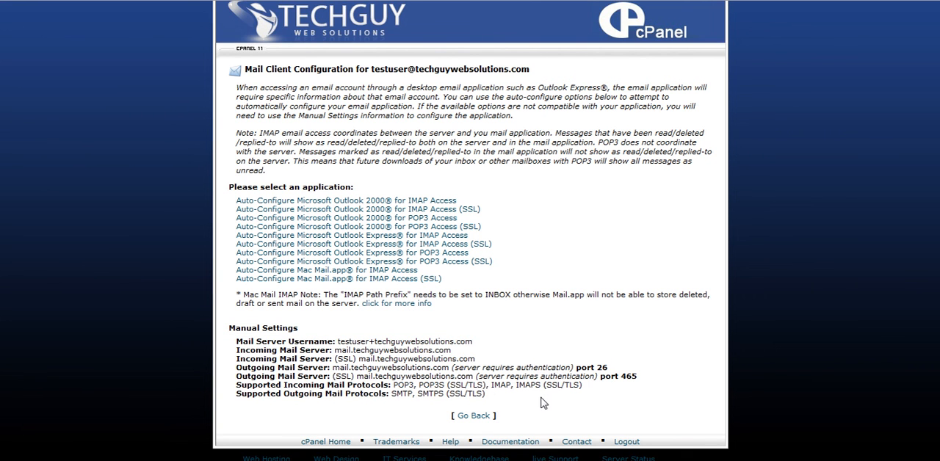
mouse_move(348, 351)
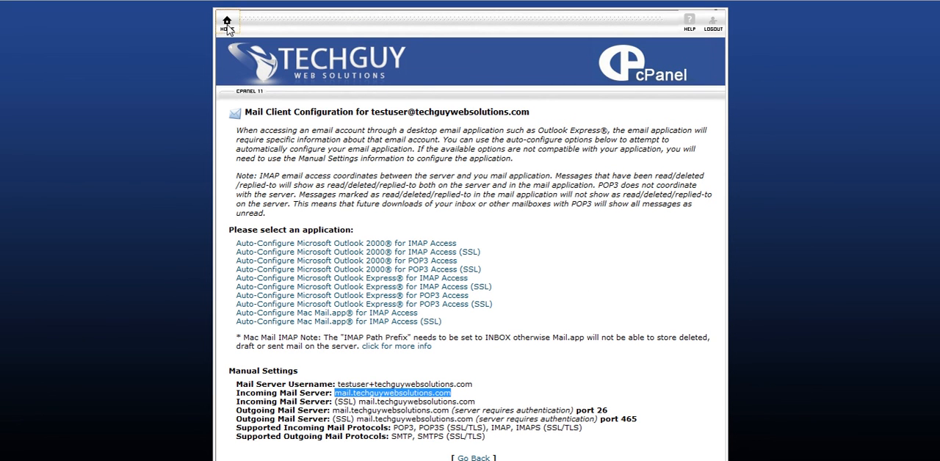
Step: Leave the mail client settings and return to the cPanel home dashboard
click(227, 21)
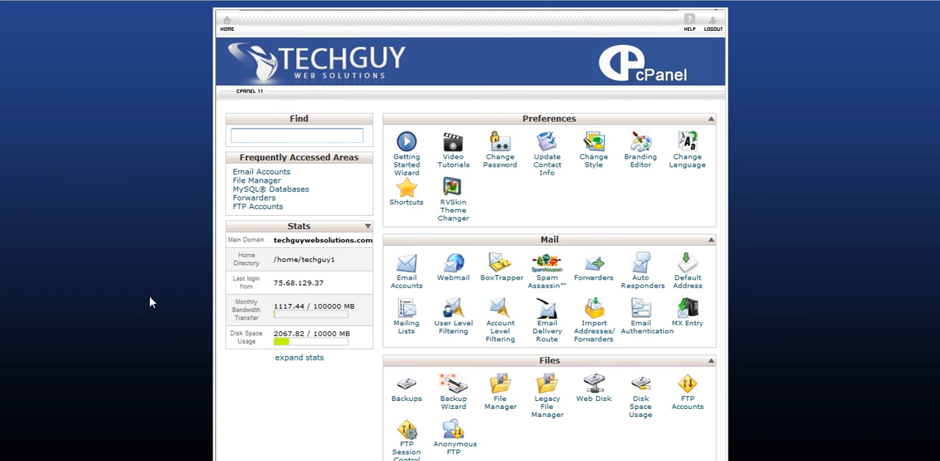
mouse_move(162, 302)
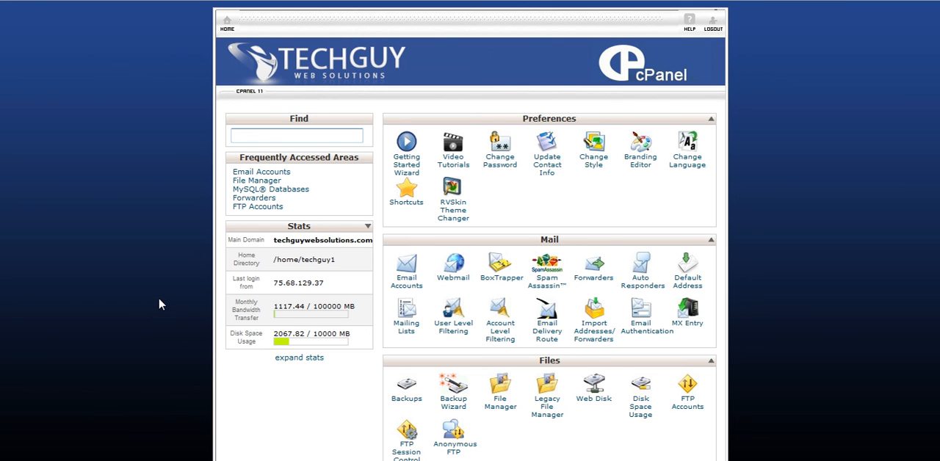